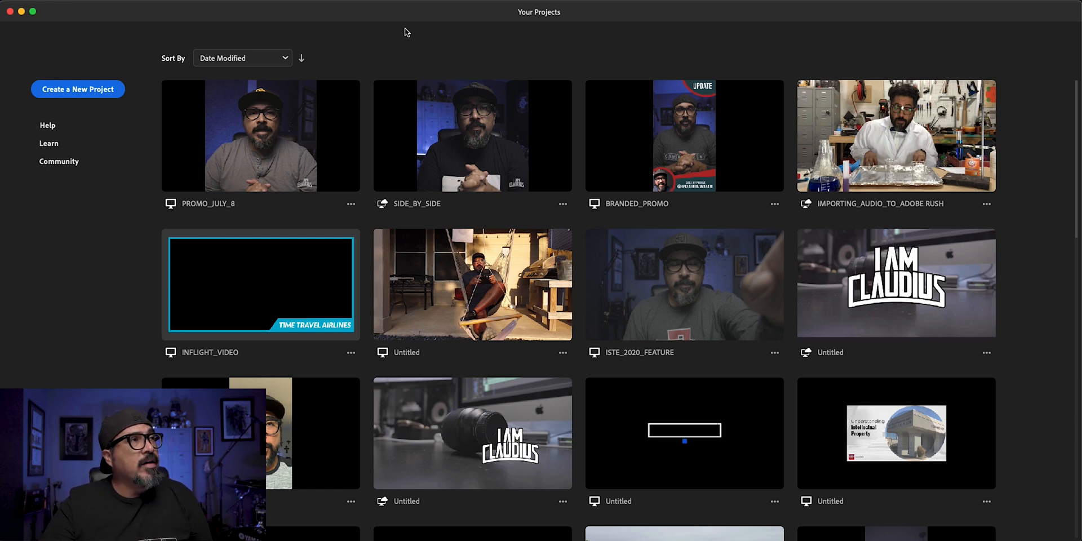
pyautogui.moveTo(242, 218)
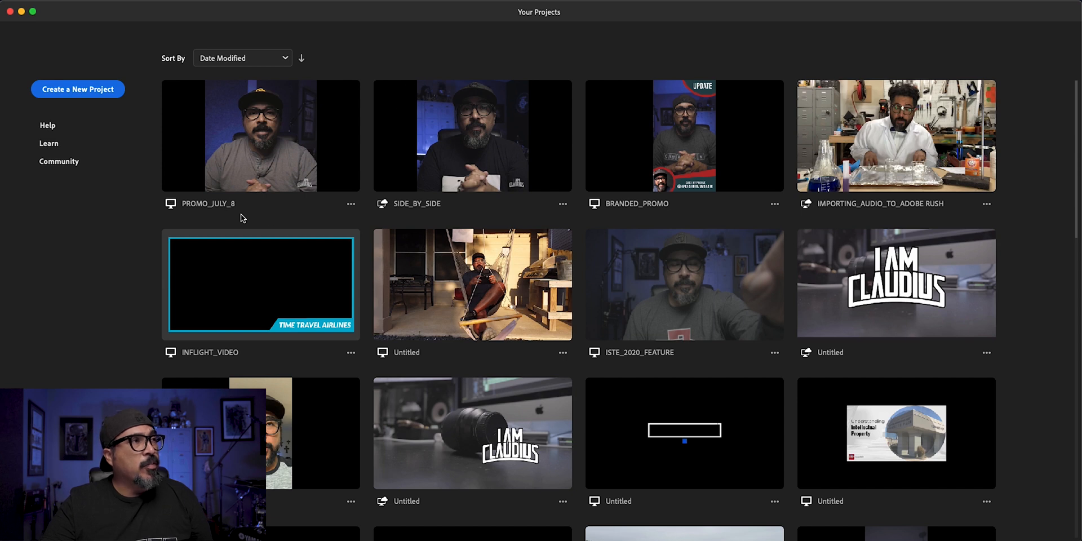
pyautogui.moveTo(575, 204)
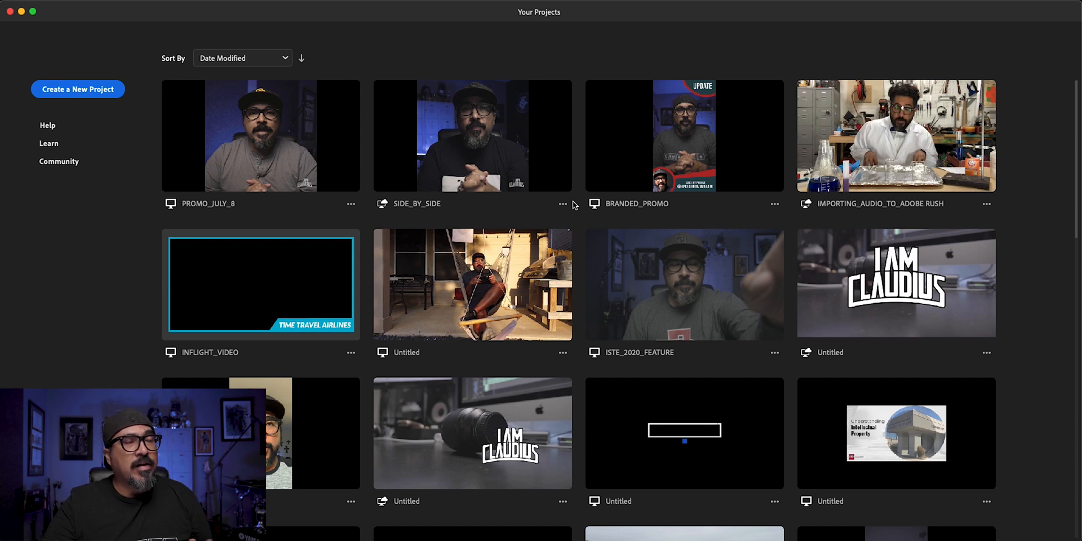
pyautogui.moveTo(329, 211)
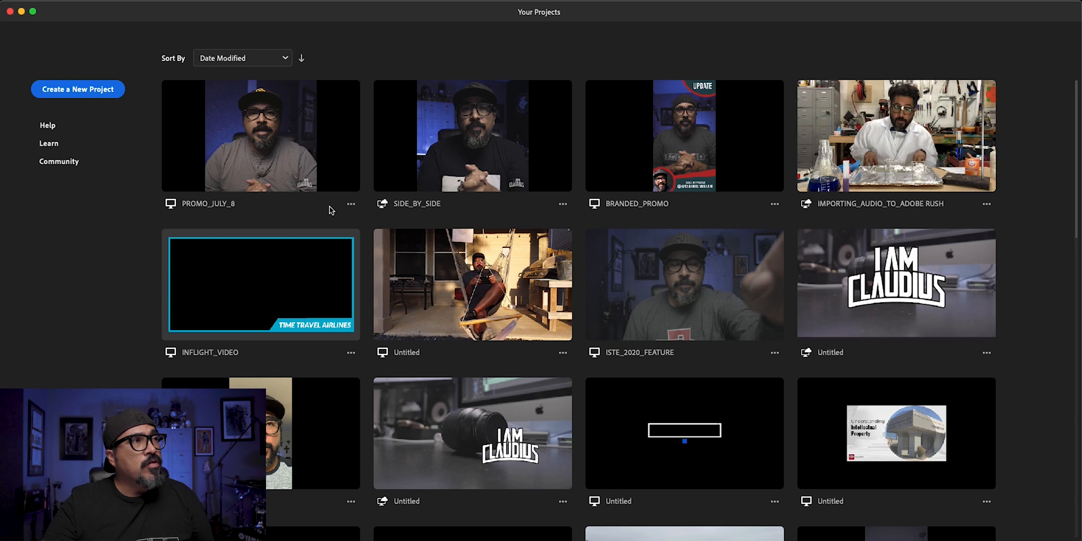
pyautogui.moveTo(341, 211)
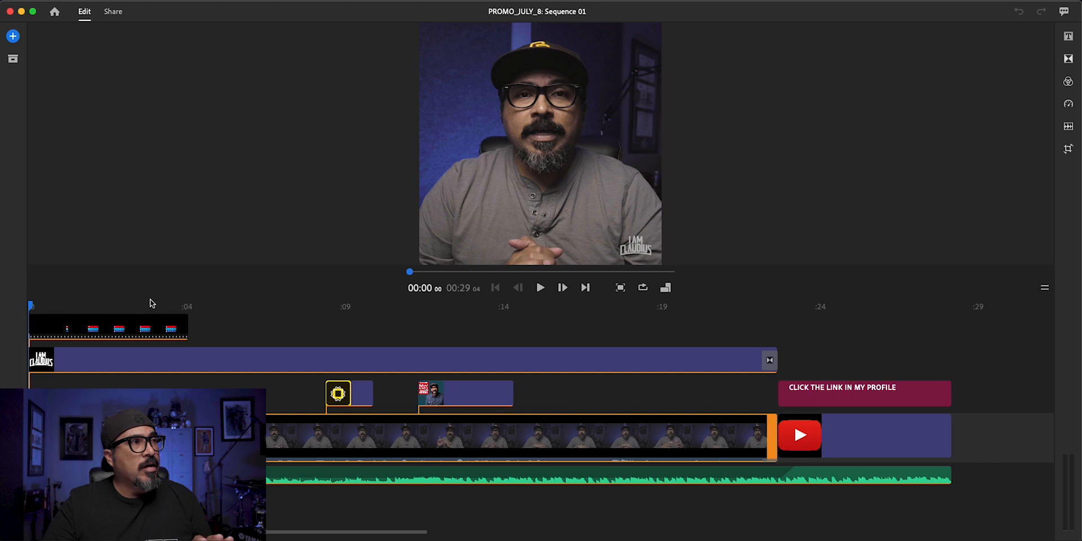
pyautogui.moveTo(30, 306); pyautogui.dragTo(58, 306)
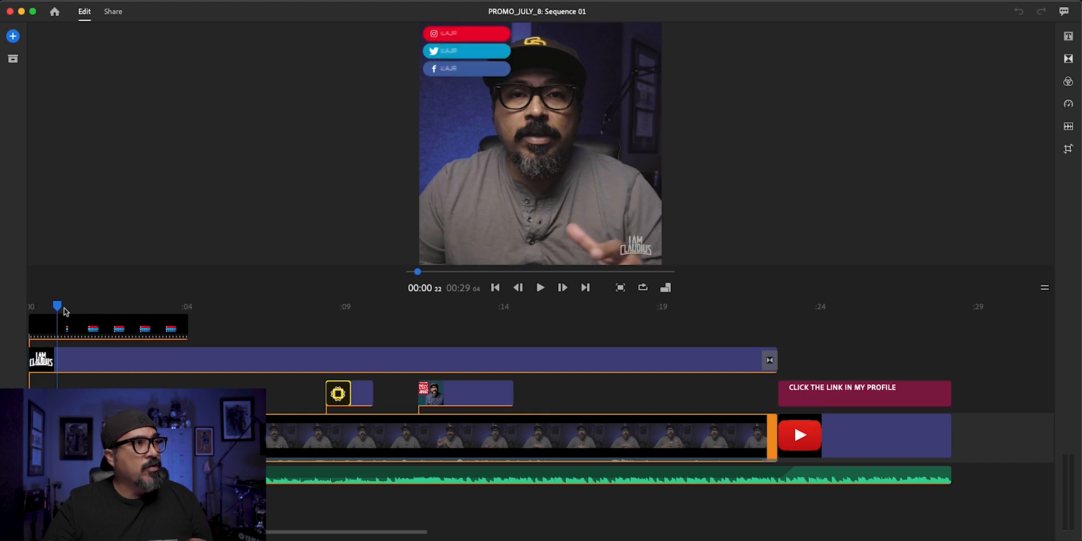
pyautogui.click(366, 305)
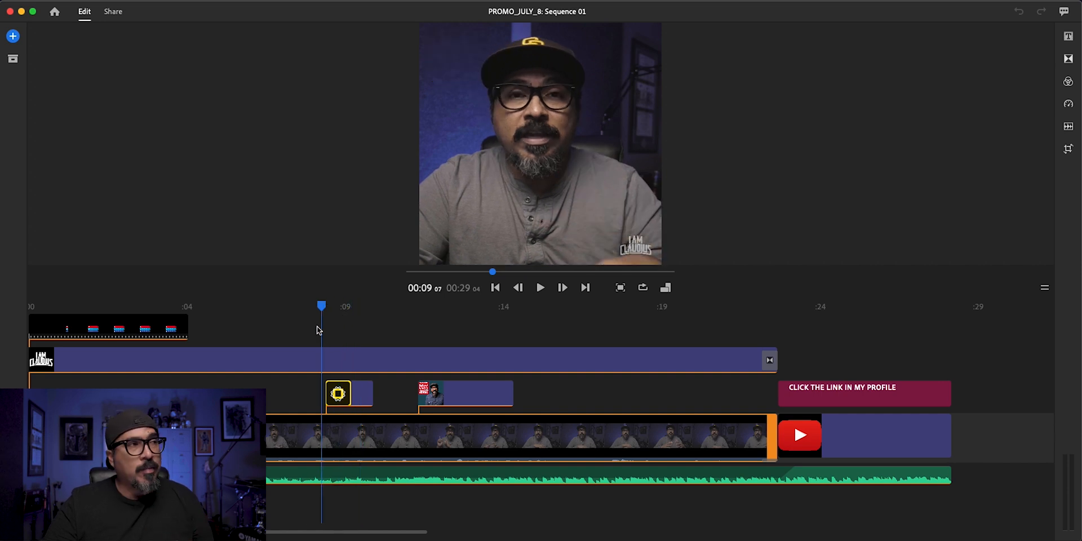
pyautogui.click(495, 288)
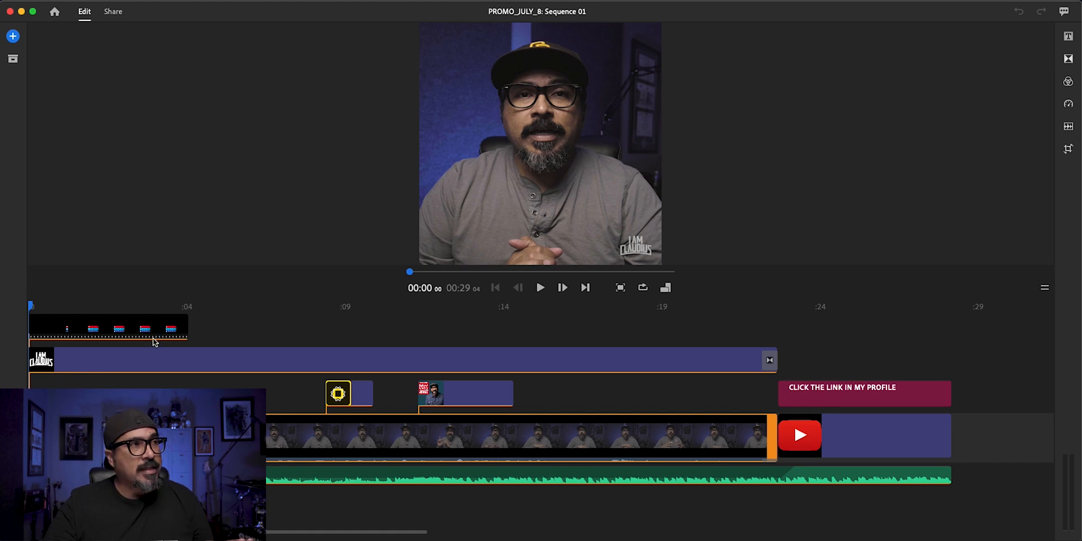
pyautogui.moveTo(157, 346)
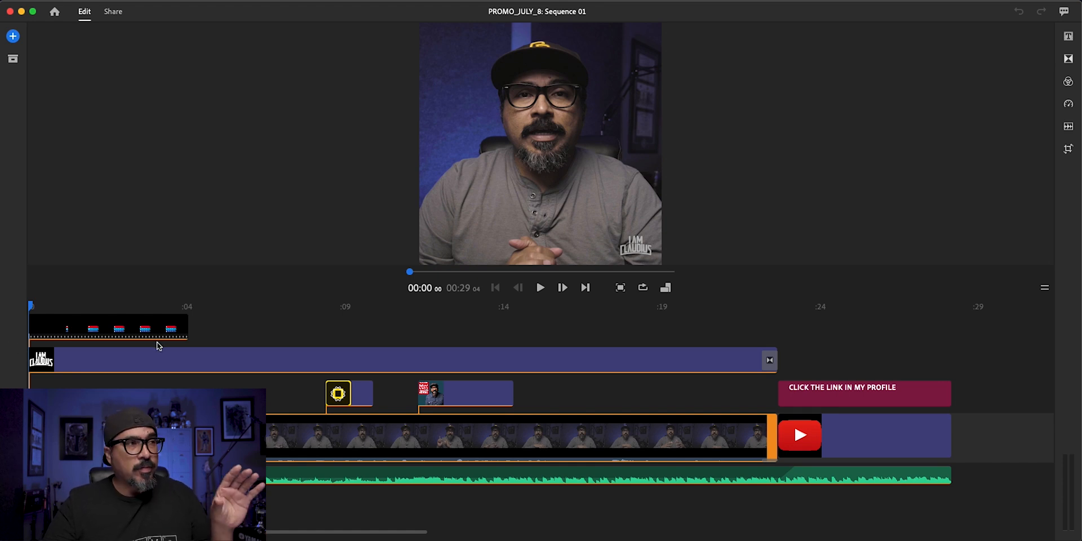
pyautogui.moveTo(52, 11)
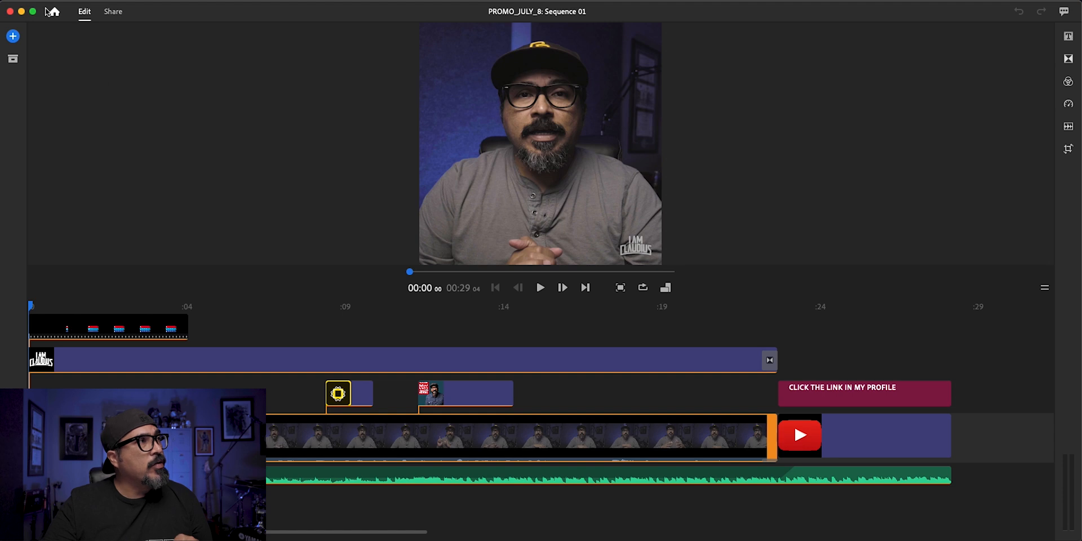
# Return to the project library and show PROMO_JULY_8's project options menu
pyautogui.click(53, 11)
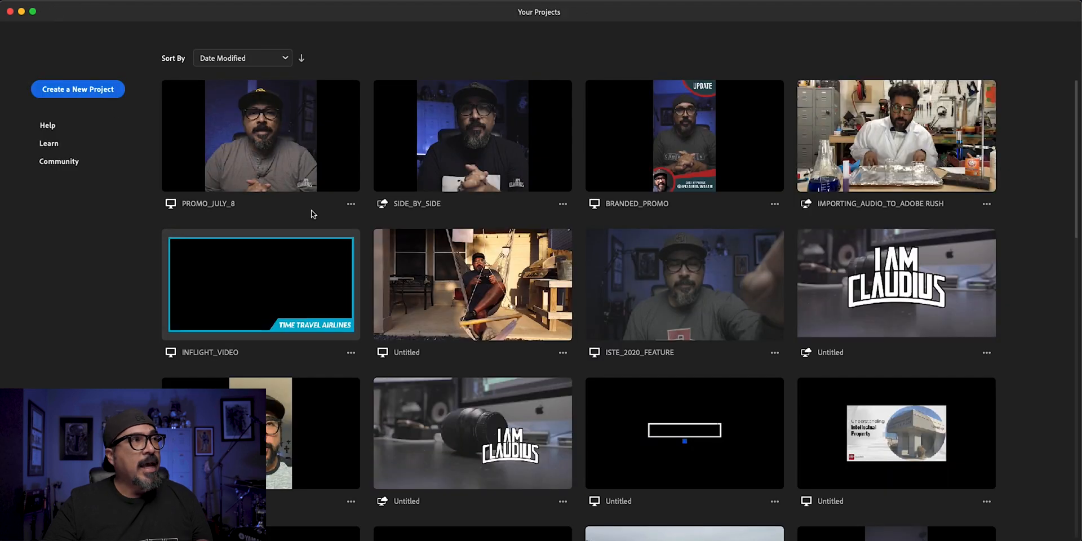
pyautogui.moveTo(350, 207)
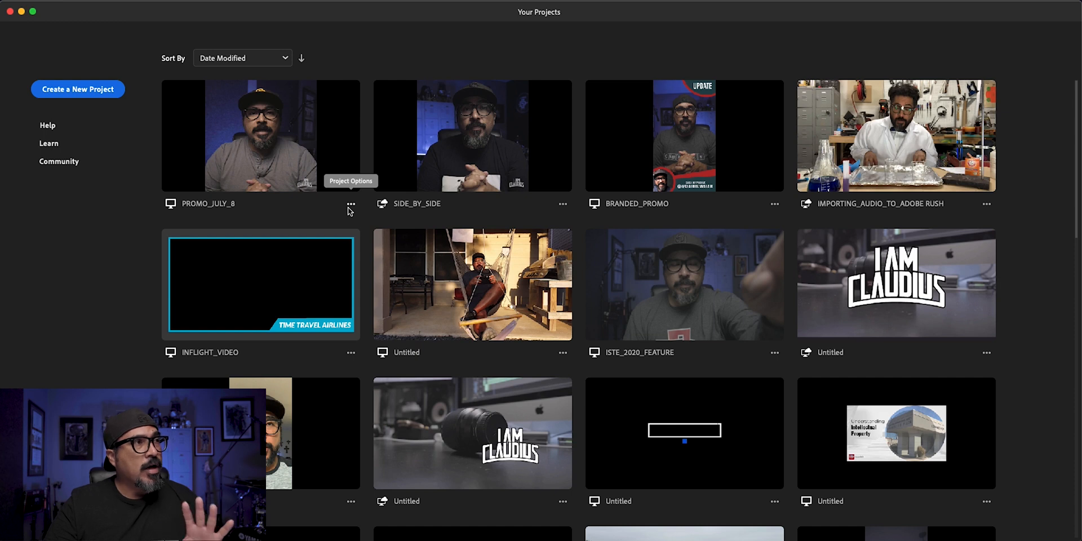
pyautogui.click(351, 204)
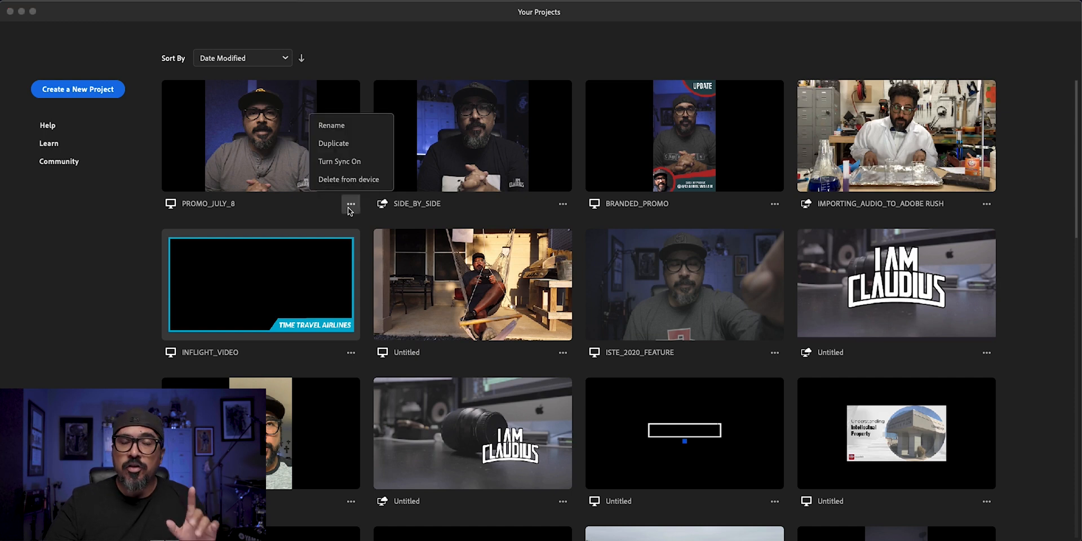
pyautogui.moveTo(331, 125)
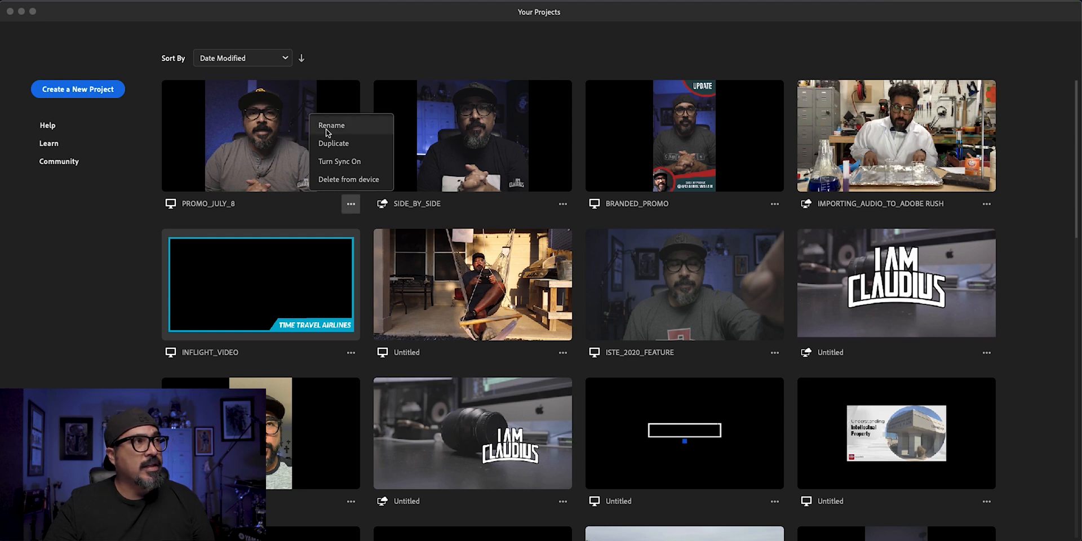
# Start duplicating PROMO_JULY_8 and rename the copy to PROMO_JULY_25
pyautogui.click(333, 143)
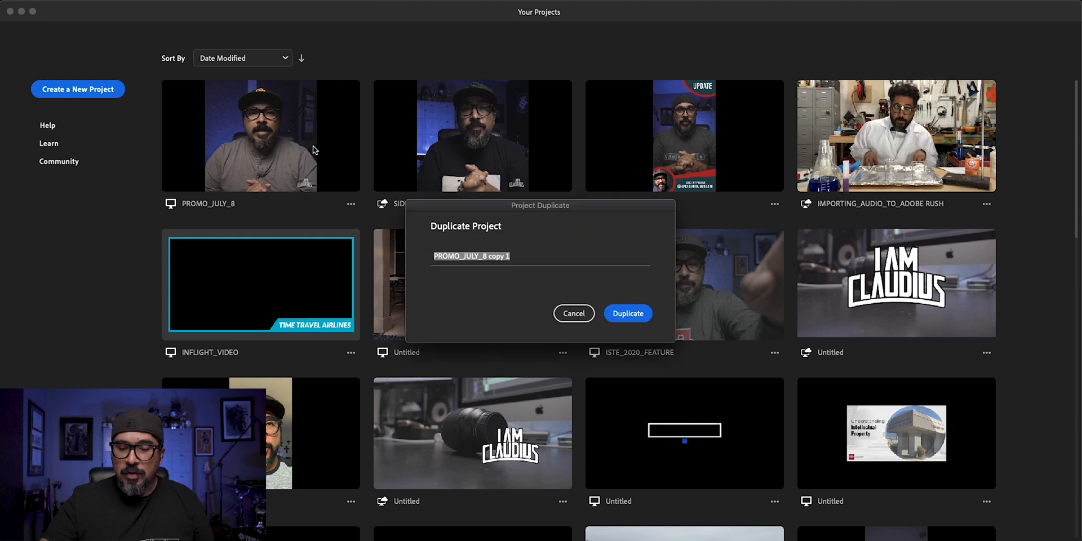
pyautogui.press('Backspace')
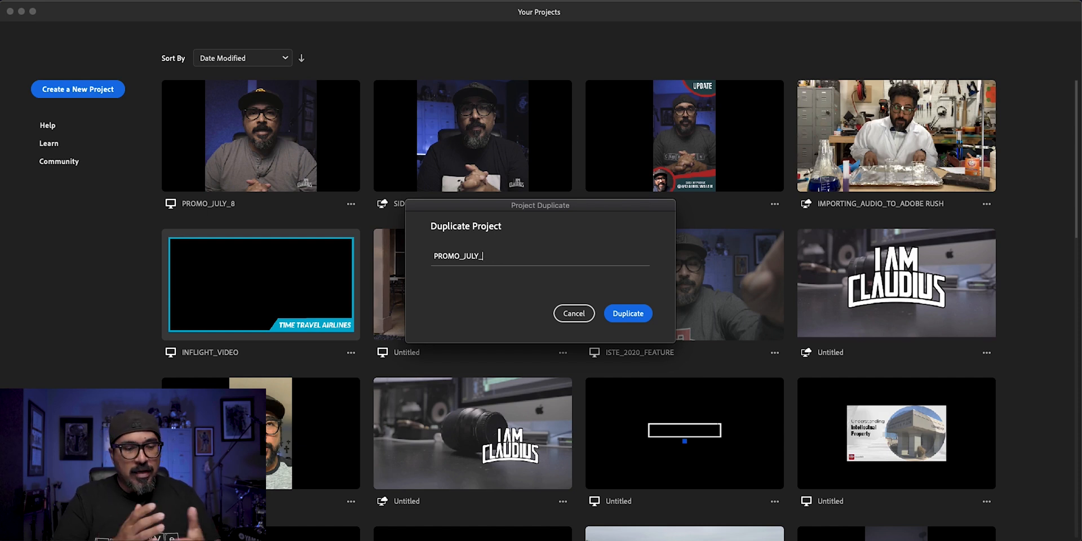
pyautogui.write('2')
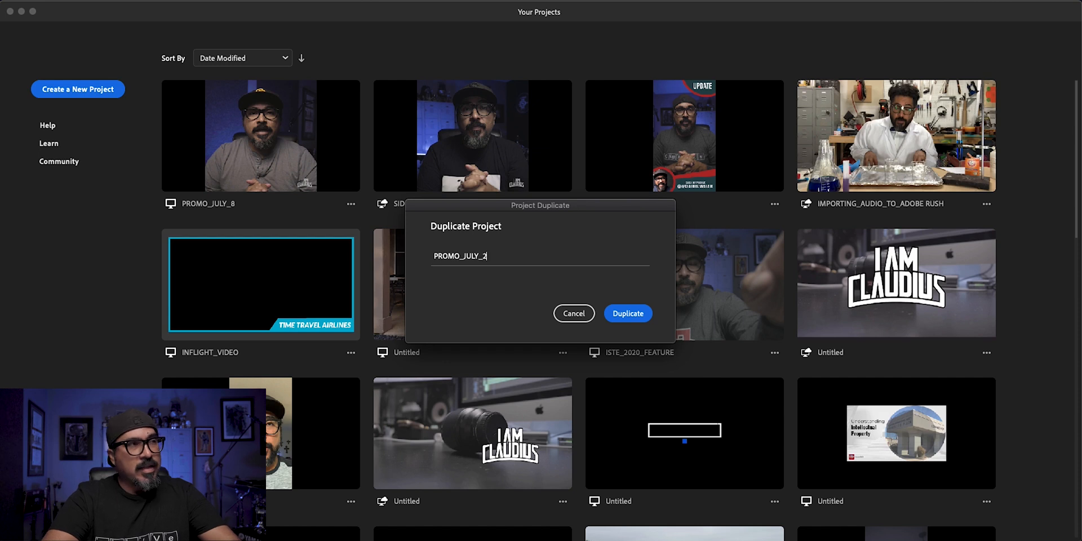
pyautogui.write('5')
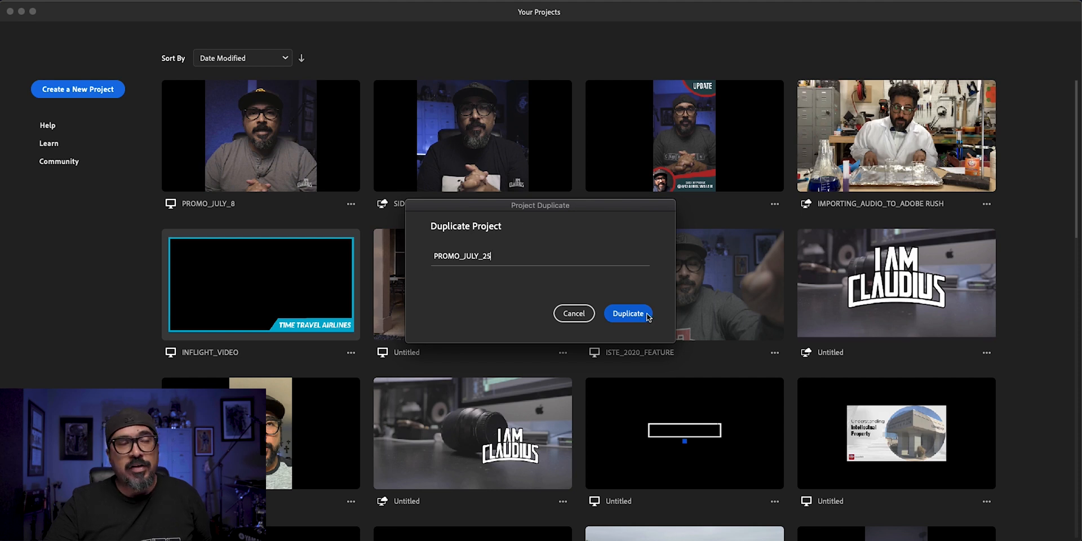
# Confirm the duplicate so PROMO_JULY_25 is created in the library
pyautogui.click(628, 314)
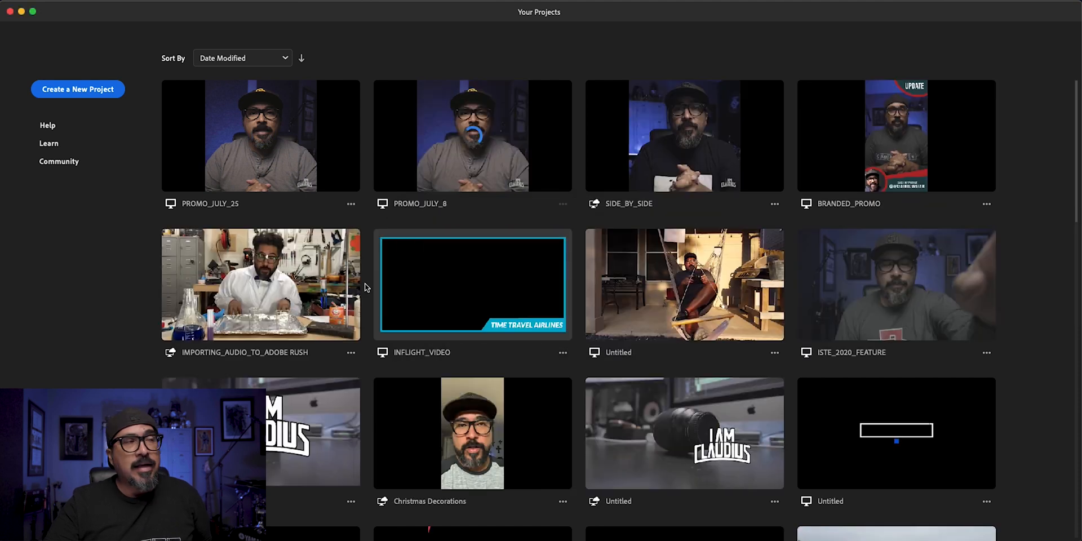
pyautogui.moveTo(313, 203)
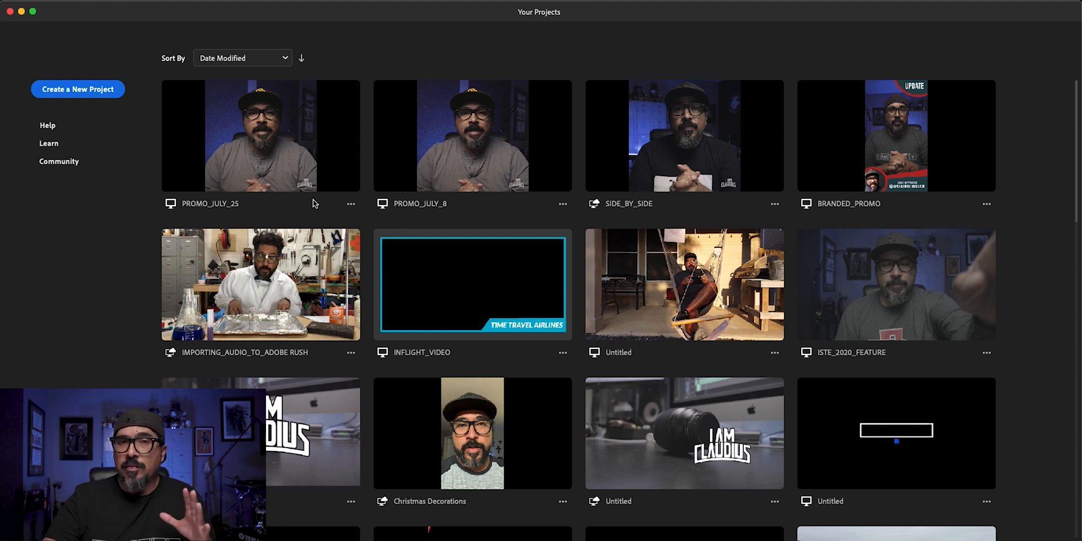
pyautogui.moveTo(289, 152)
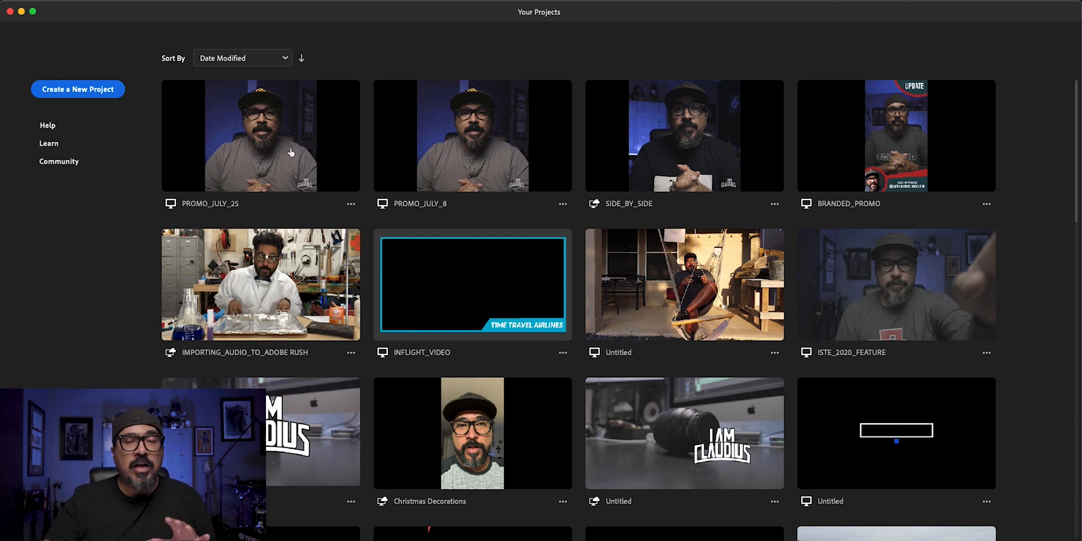
pyautogui.doubleClick(260, 136)
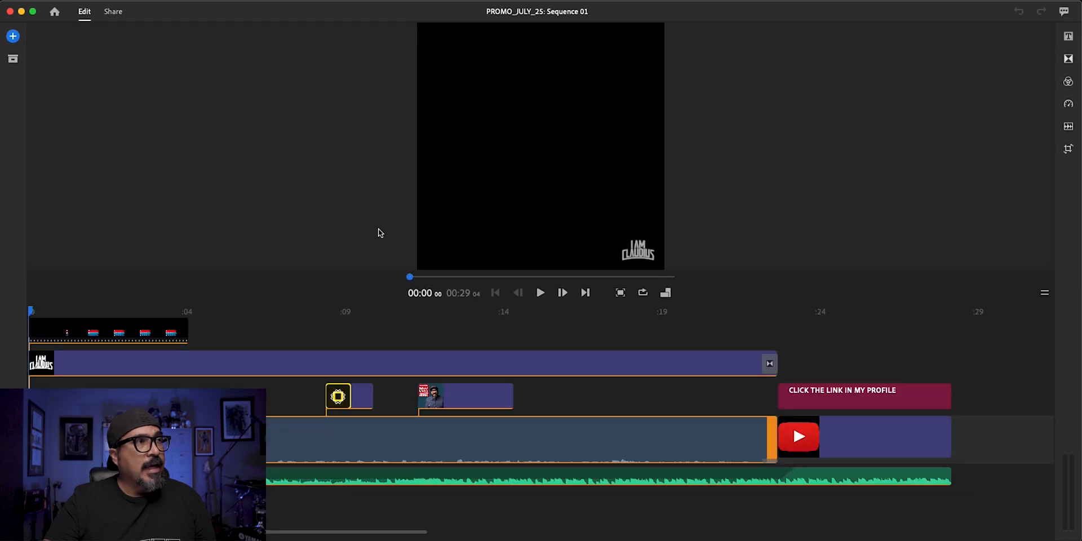
pyautogui.click(259, 312)
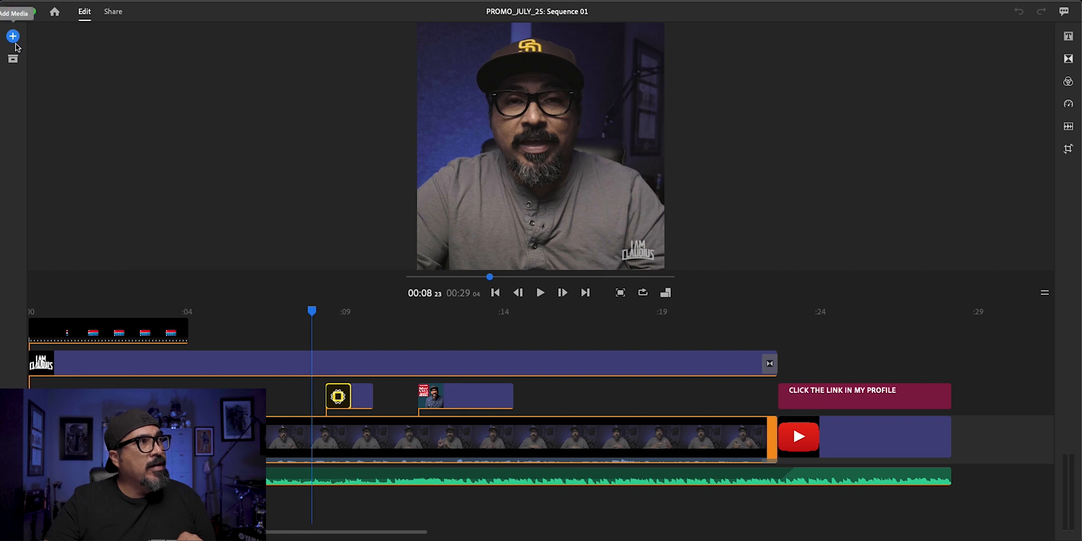
pyautogui.click(13, 36)
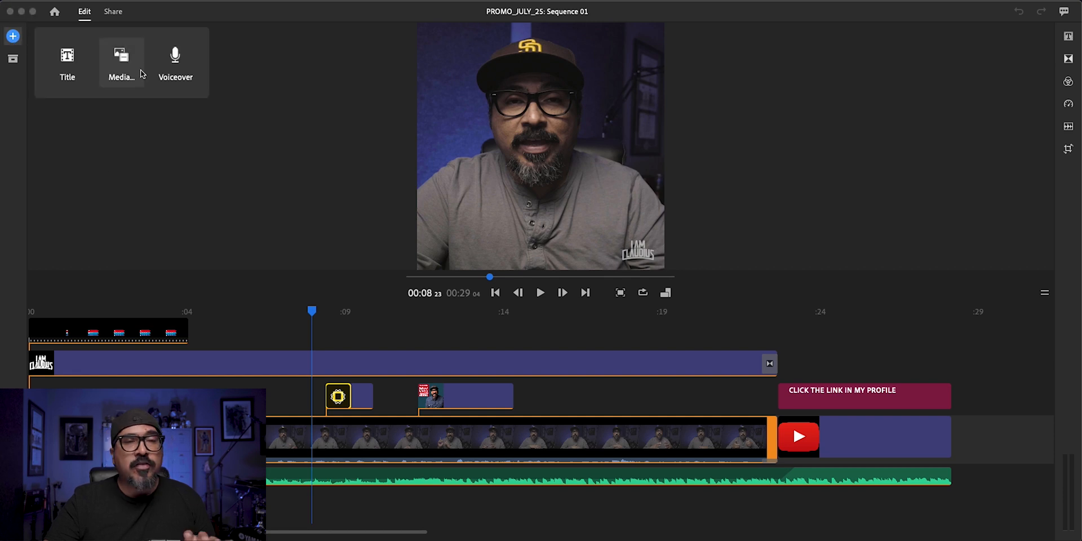
pyautogui.moveTo(699, 386)
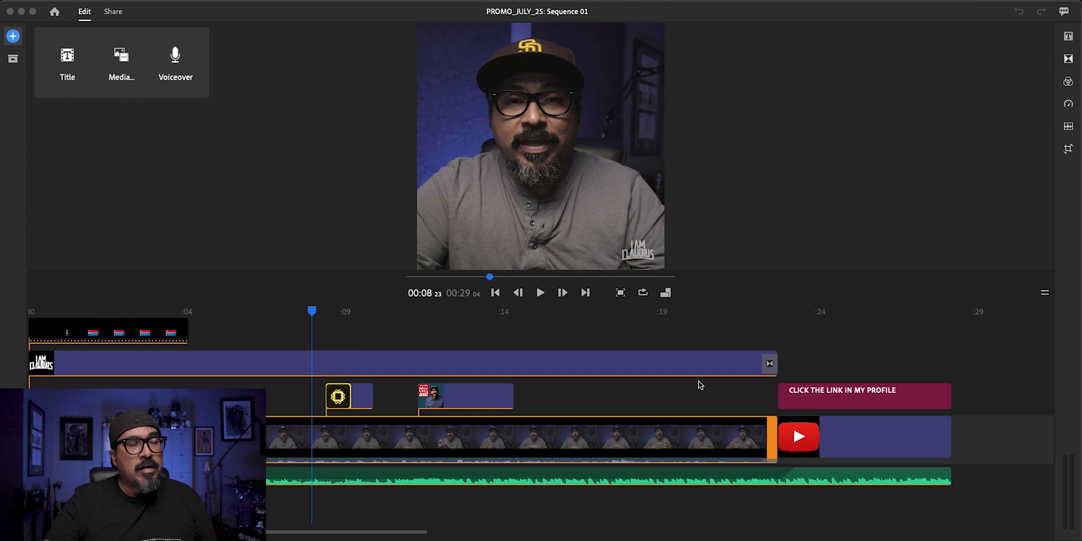
pyautogui.moveTo(805, 371)
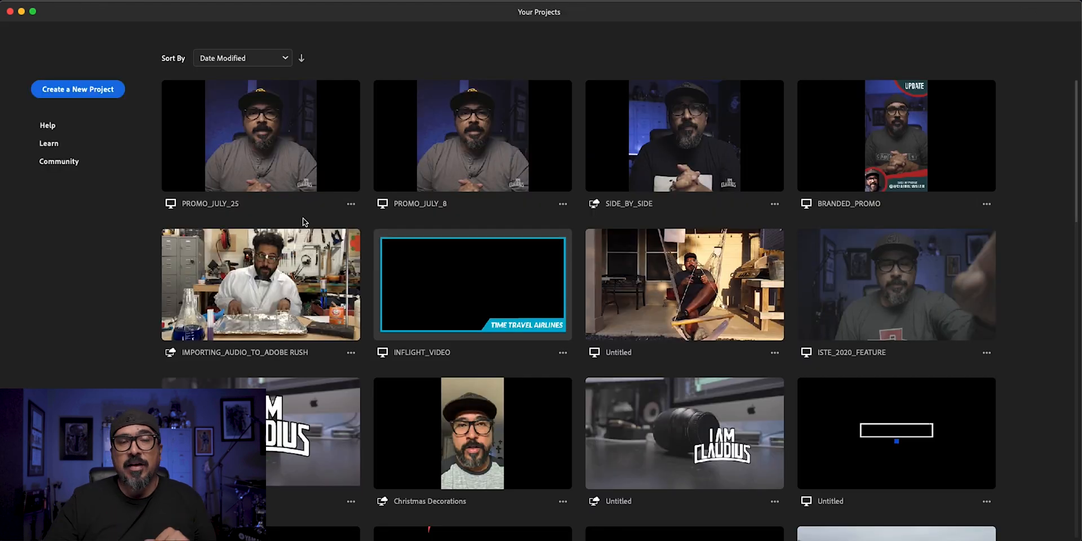
pyautogui.moveTo(407, 206)
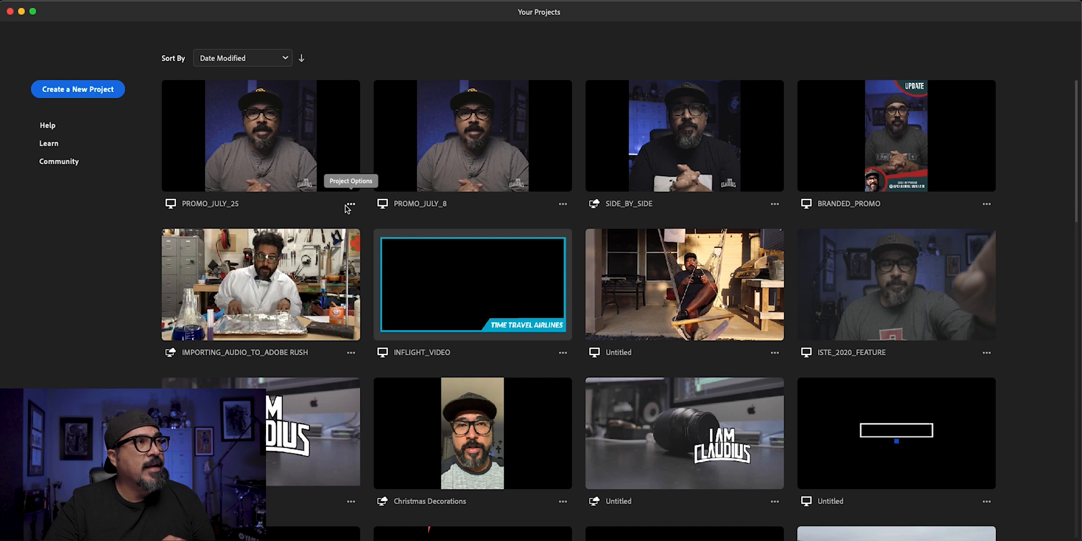
# Show the project options menu for PROMO_JULY_25
pyautogui.click(351, 203)
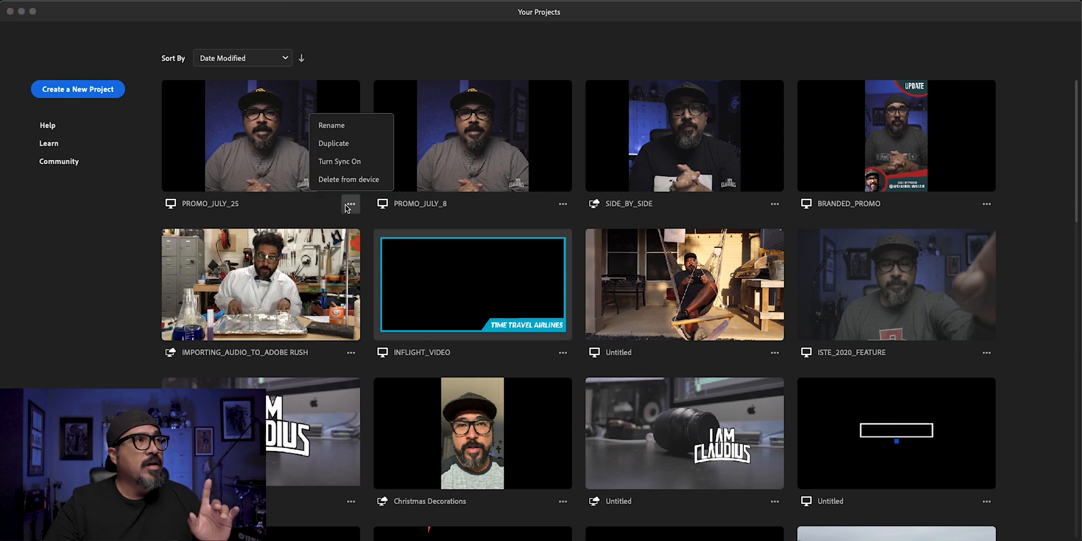